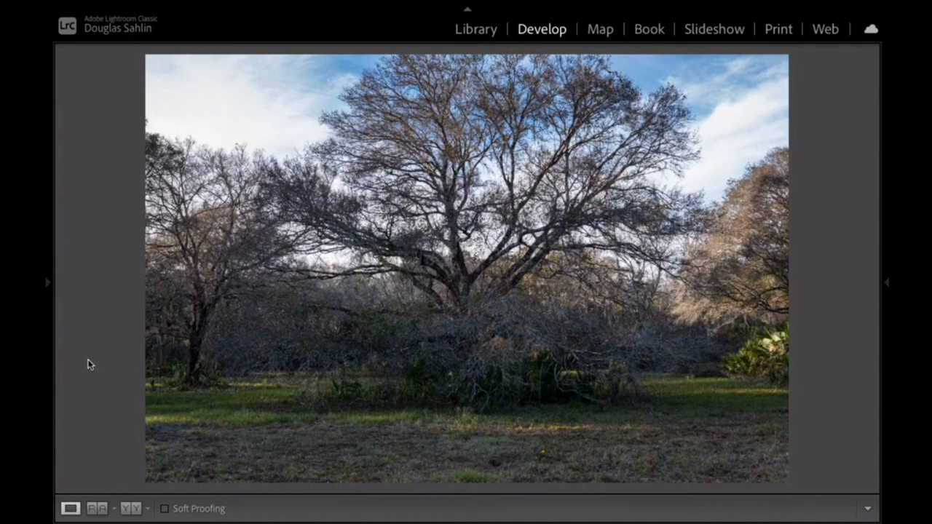
mouse_move(792, 297)
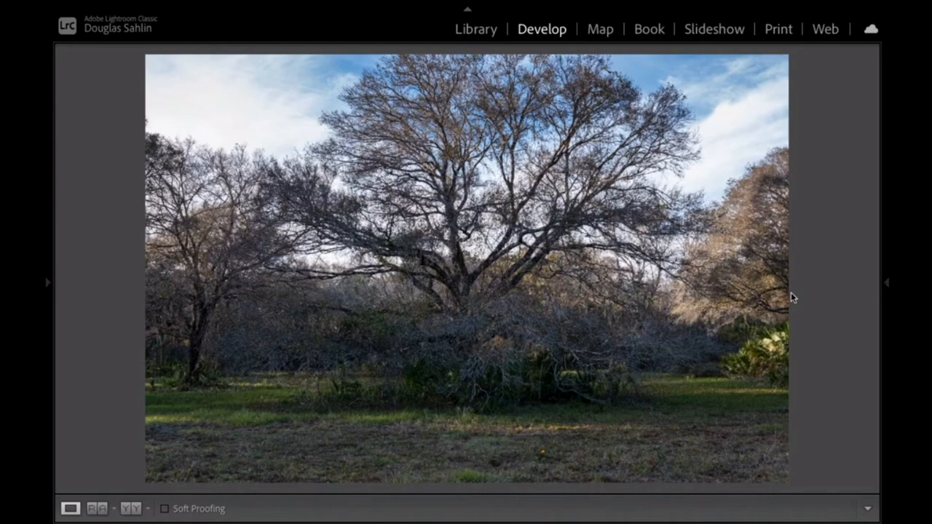
Expand the right-hand panel to show the Basic panel's Treatment options for the tree photo
left_click(887, 282)
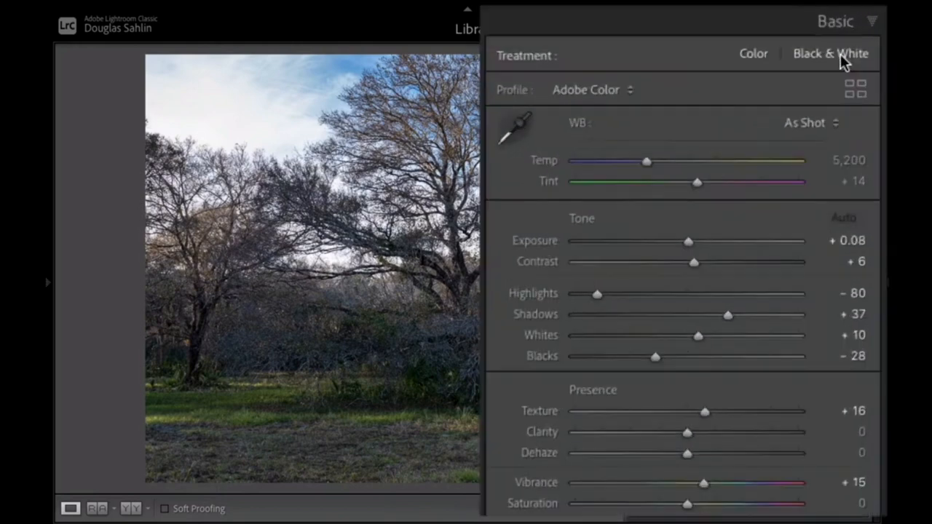
Switch Treatment to Black & White and set the B&W mix to Auto
left_click(830, 52)
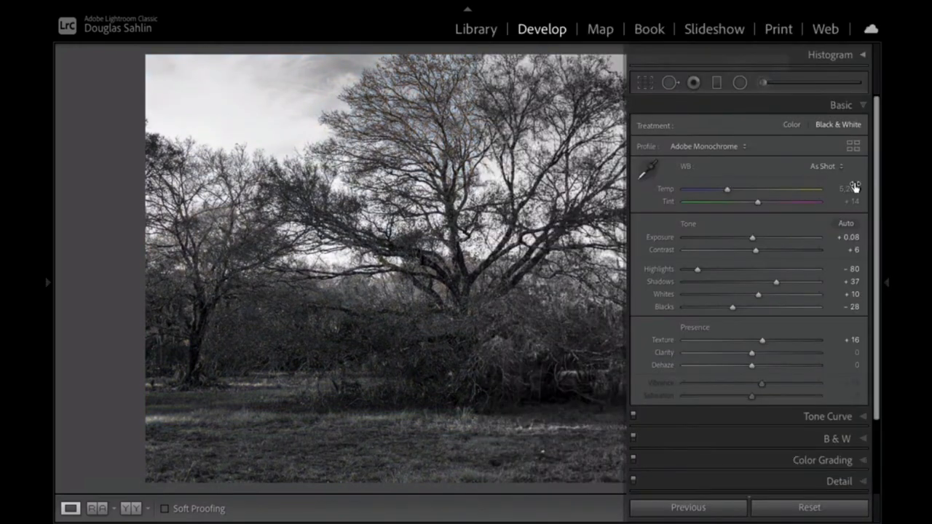
scroll("down", 3)
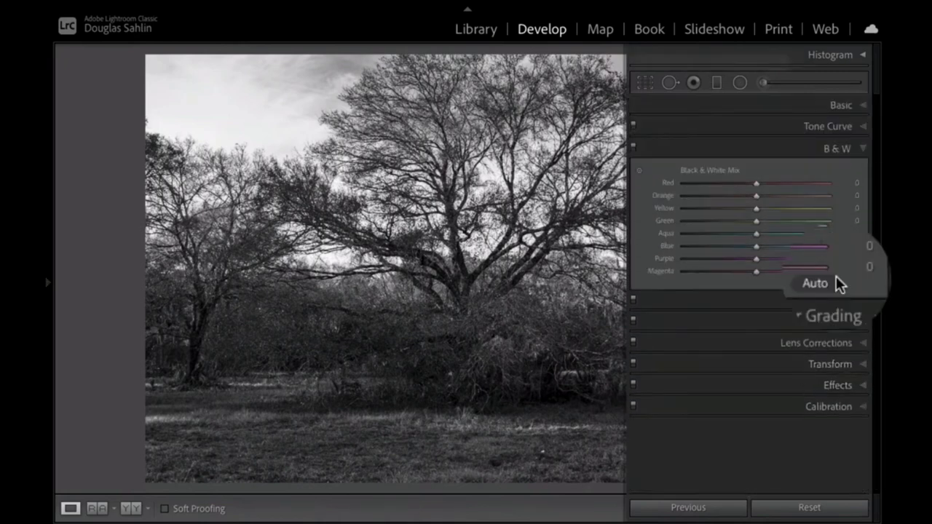
left_click(814, 282)
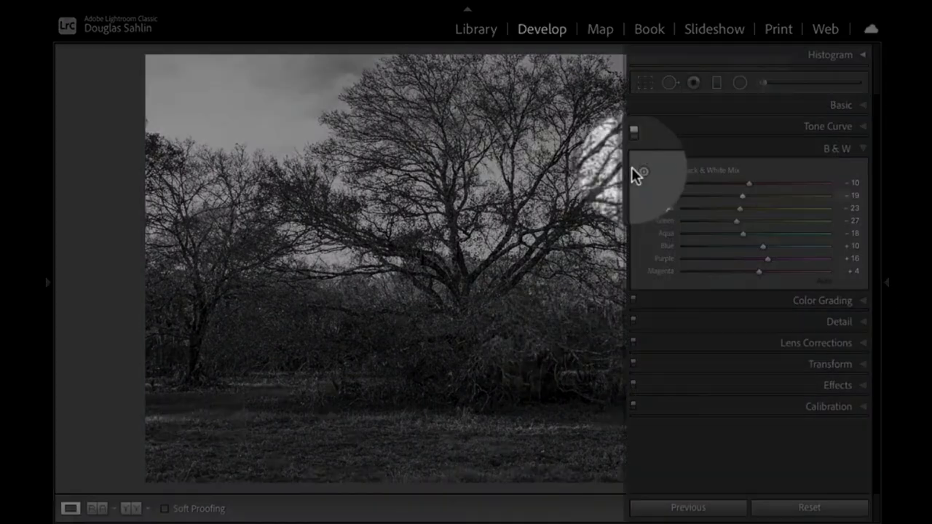
Use the B&W targeted adjustment tool on the sky to lower Blue to -29
left_click(638, 170)
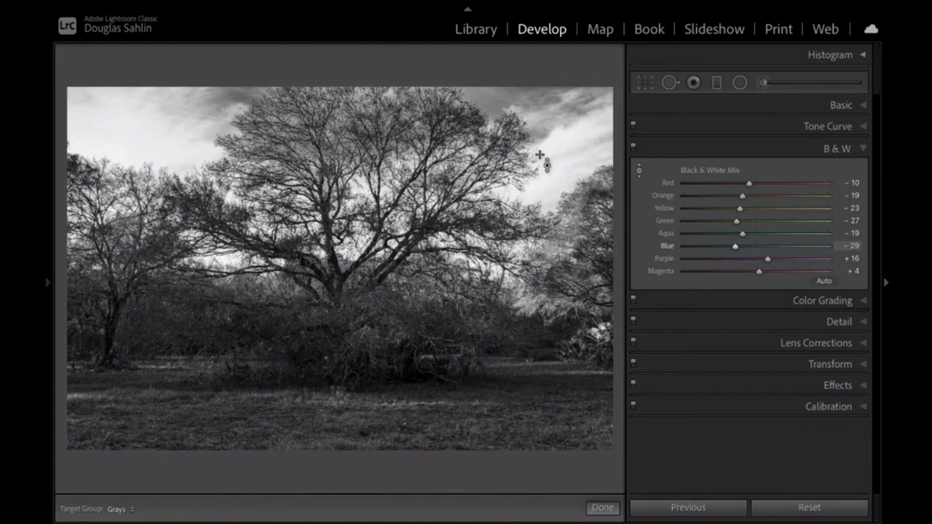
mouse_move(565, 178)
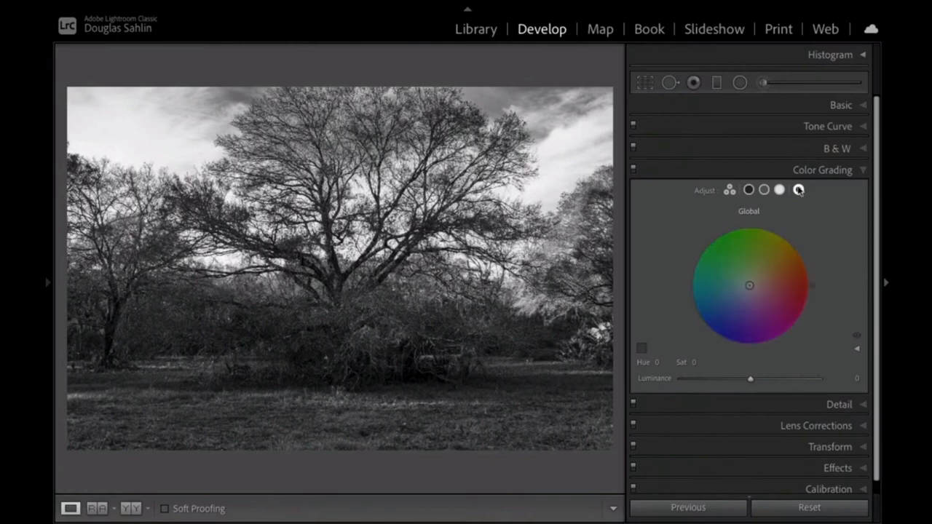
Set the Global colour grading wheel to Hue 30, Saturation 70 for a warm brown tint
left_click(798, 189)
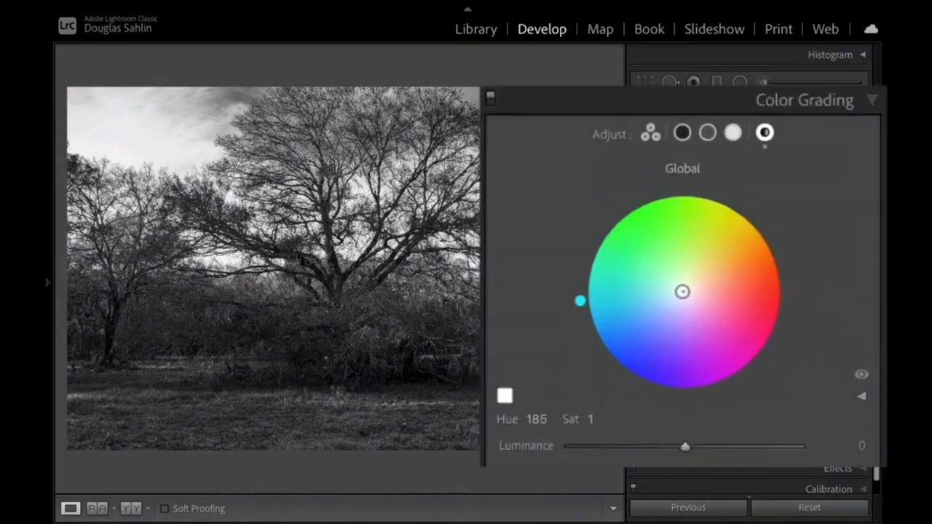
left_click_drag(580, 300, 722, 195)
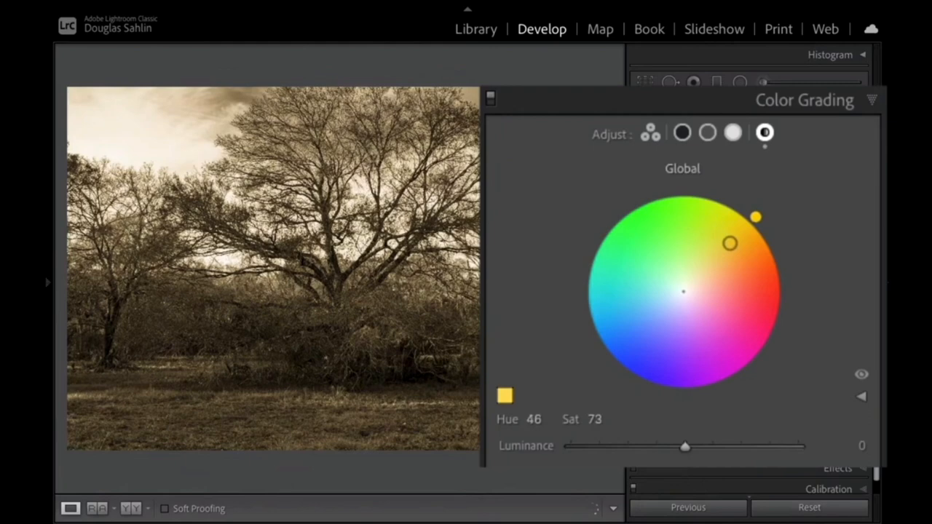
left_click_drag(729, 243, 731, 242)
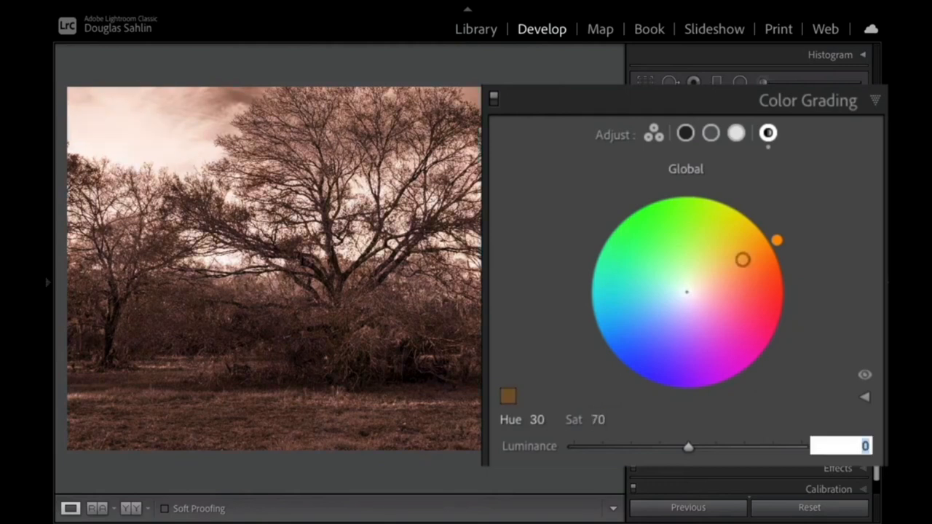
Raise Global Luminance to +26 and ease the wheel's Saturation down to about 44
left_click_drag(688, 447, 716, 447)
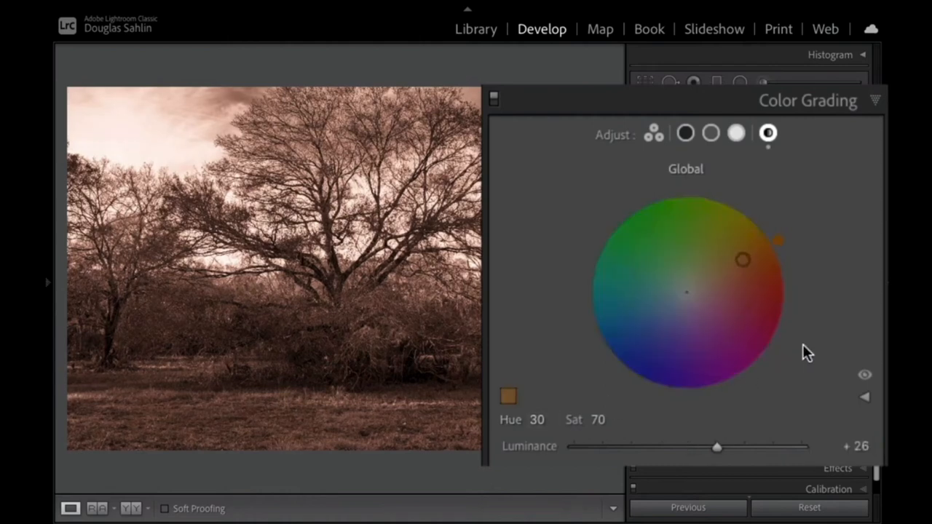
mouse_move(804, 323)
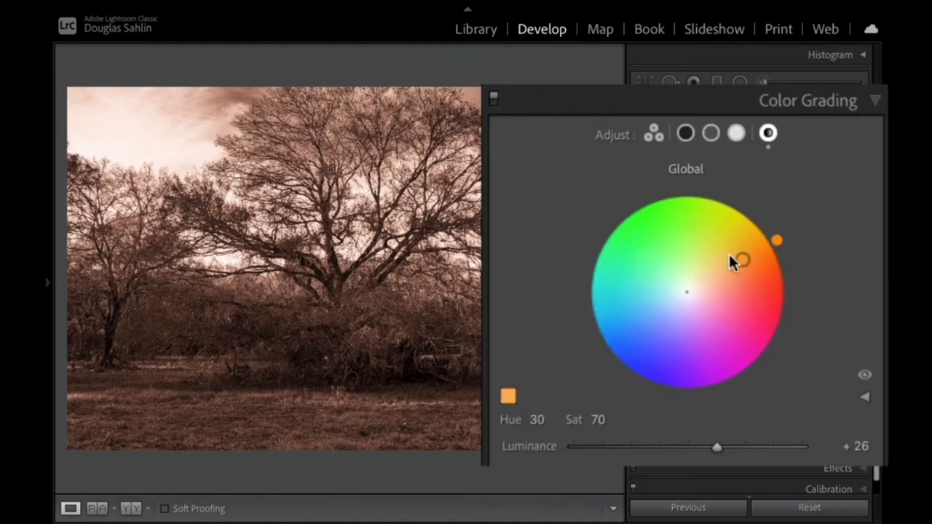
mouse_move(742, 265)
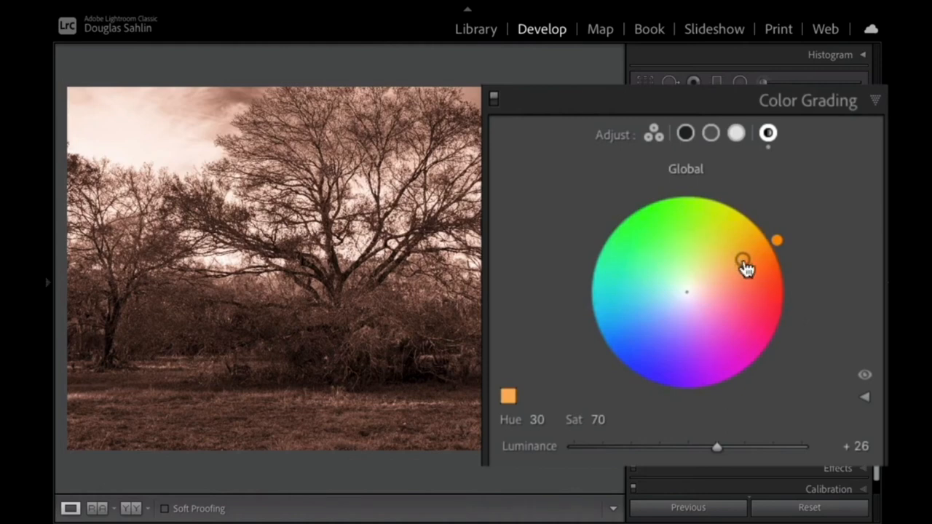
left_click_drag(743, 262, 742, 262)
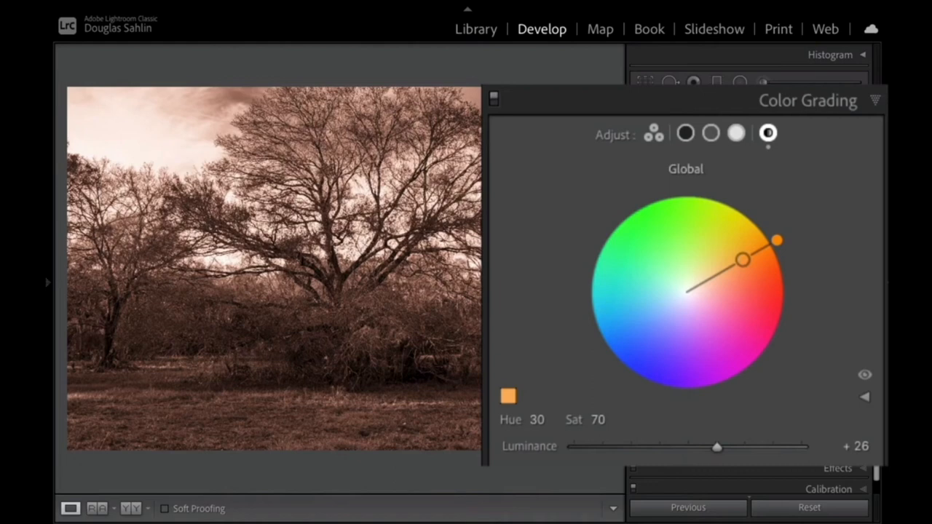
left_click_drag(742, 259, 734, 265)
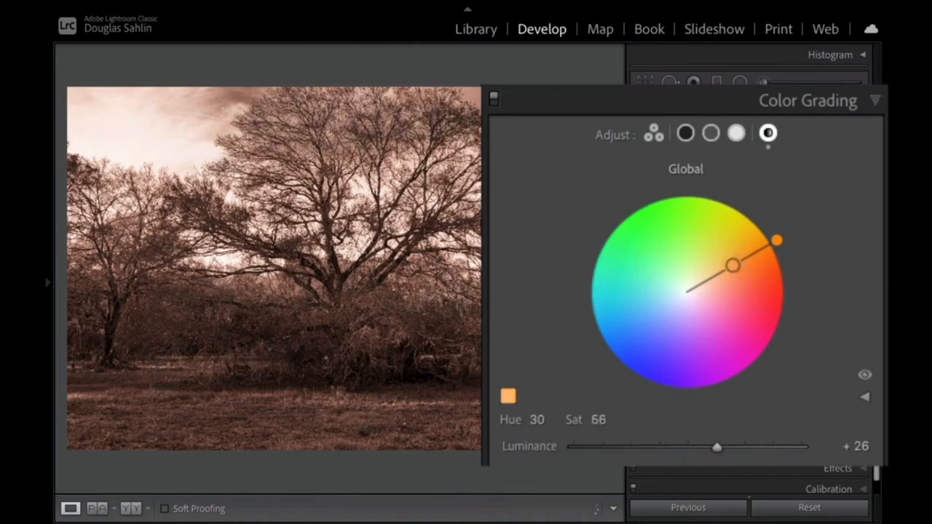
left_click_drag(734, 265, 725, 270)
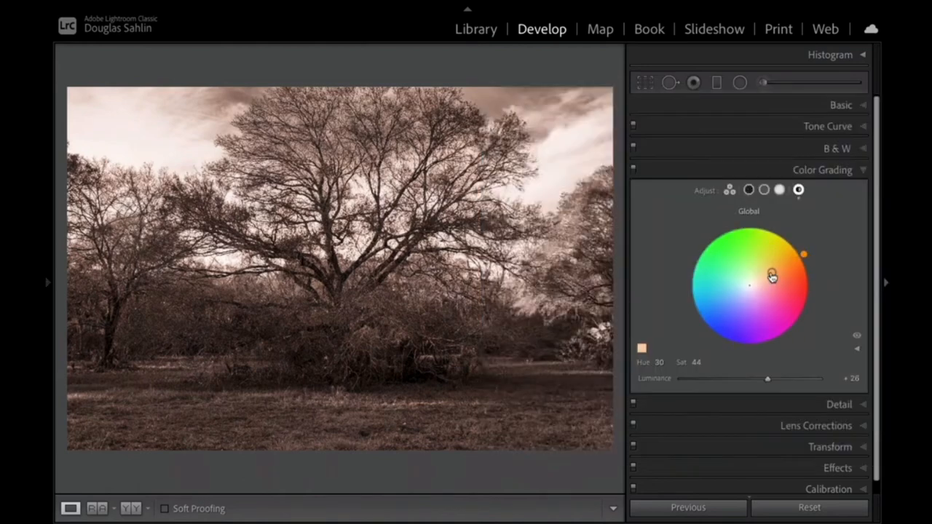
left_click_drag(773, 276, 772, 272)
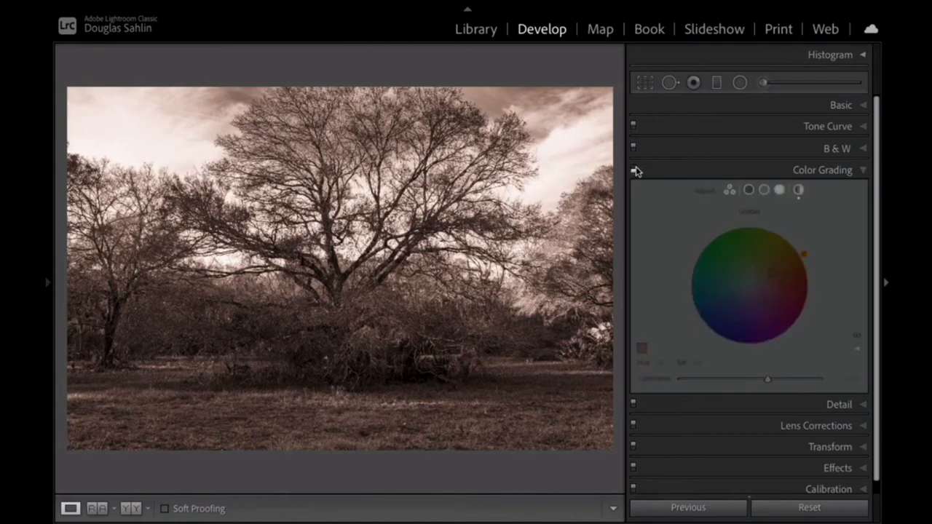
Briefly toggle colour grading to compare, then expand the left panel to show Presets
left_click(798, 190)
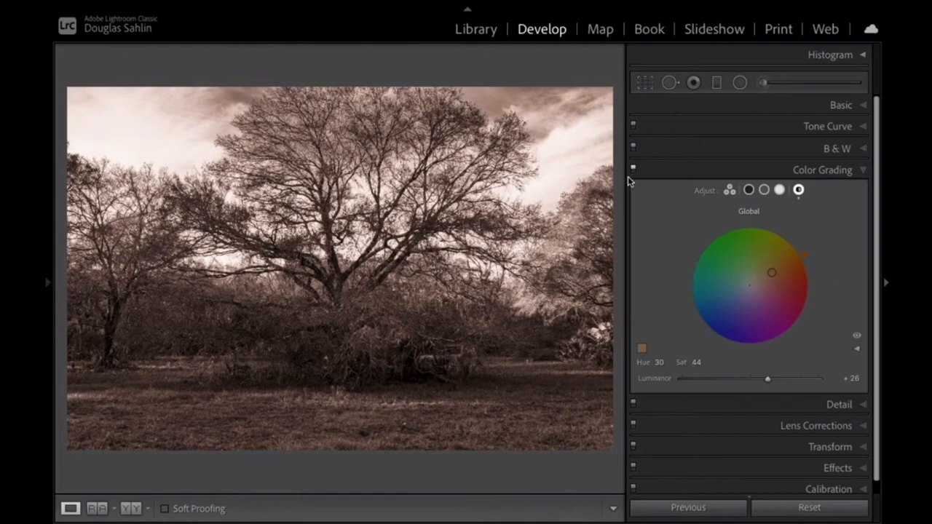
mouse_move(166, 297)
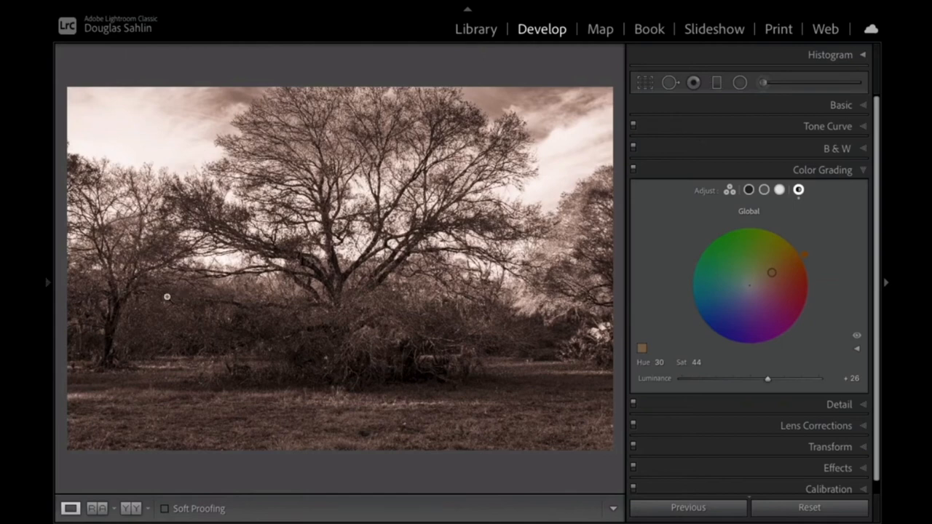
left_click(46, 282)
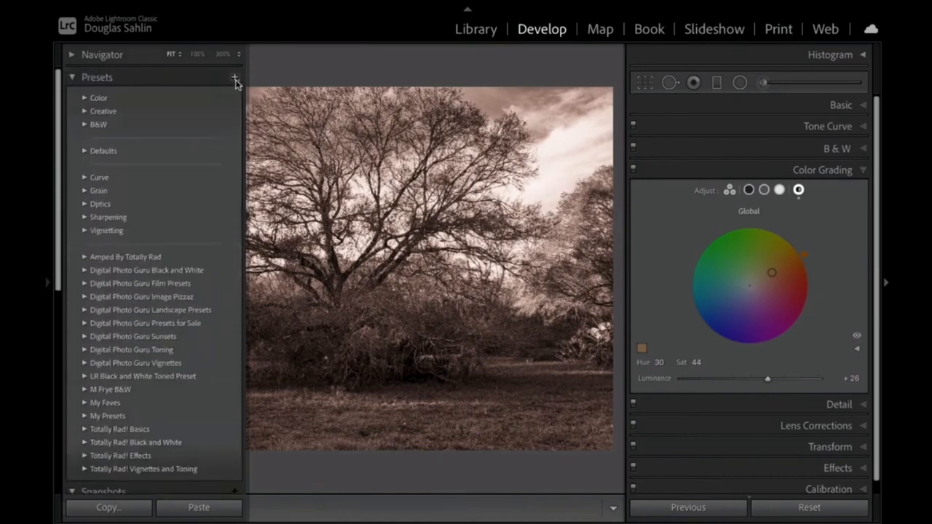
mouse_move(236, 79)
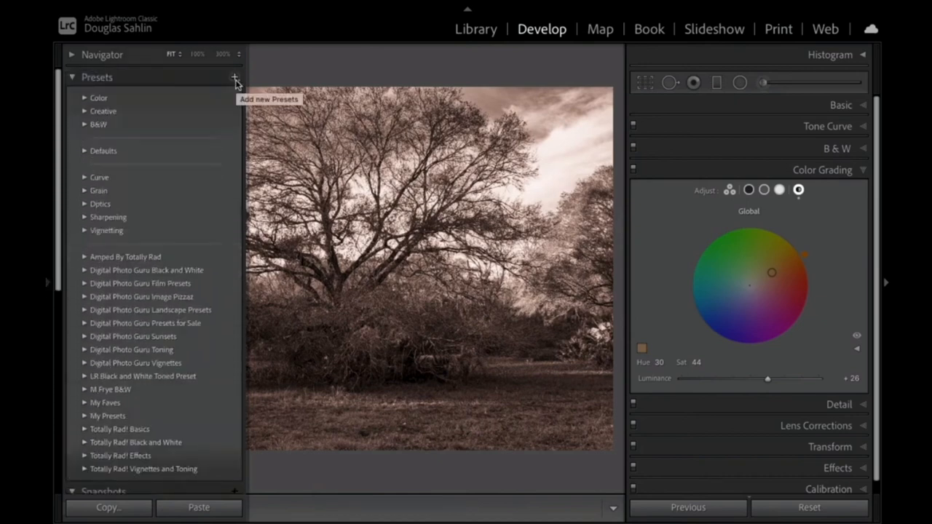
Create a new develop preset and set its Group to My Presets
left_click(234, 77)
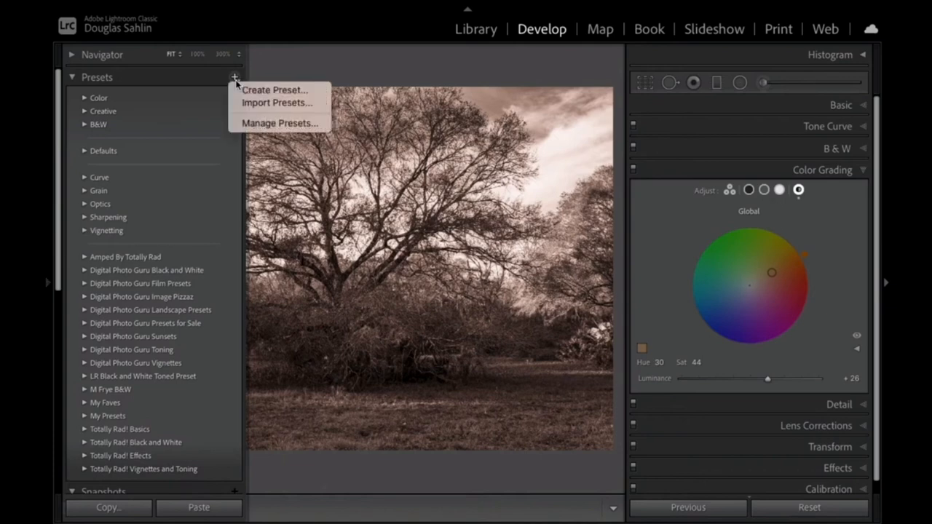
left_click(274, 90)
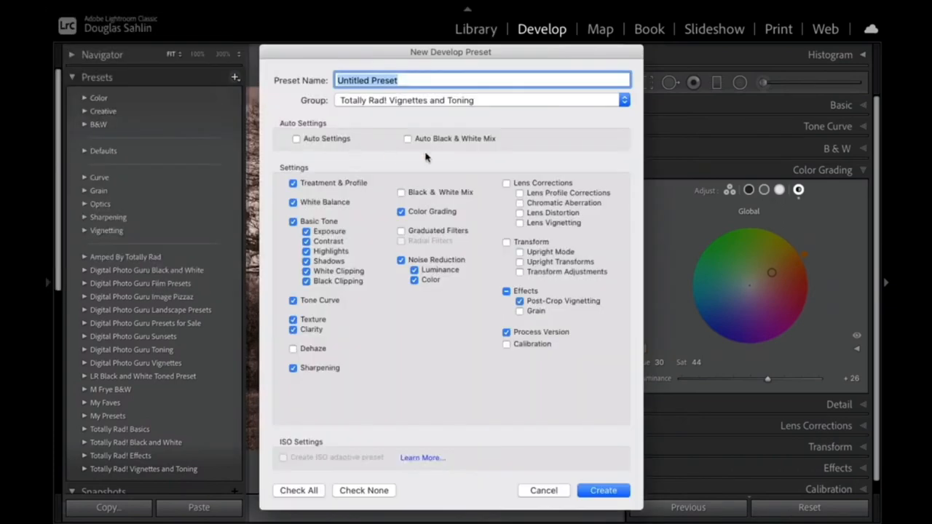
left_click(623, 99)
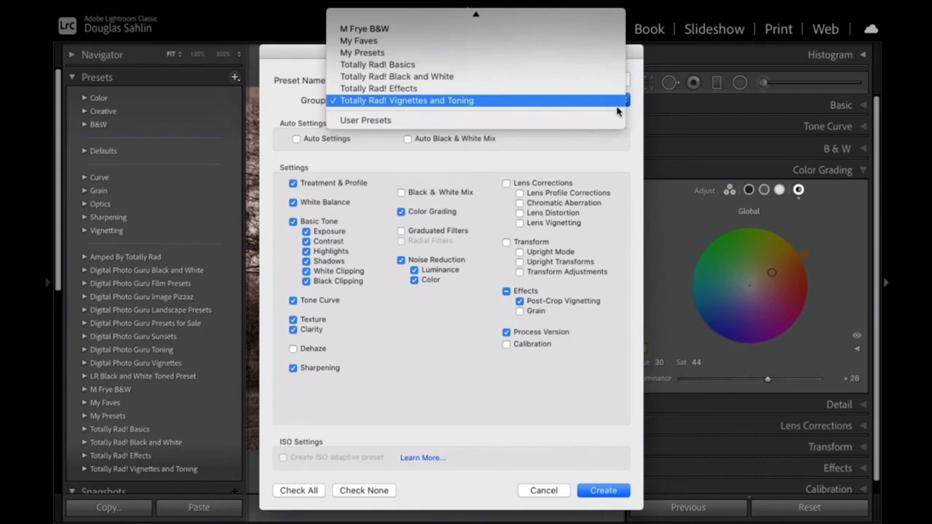
mouse_move(562, 119)
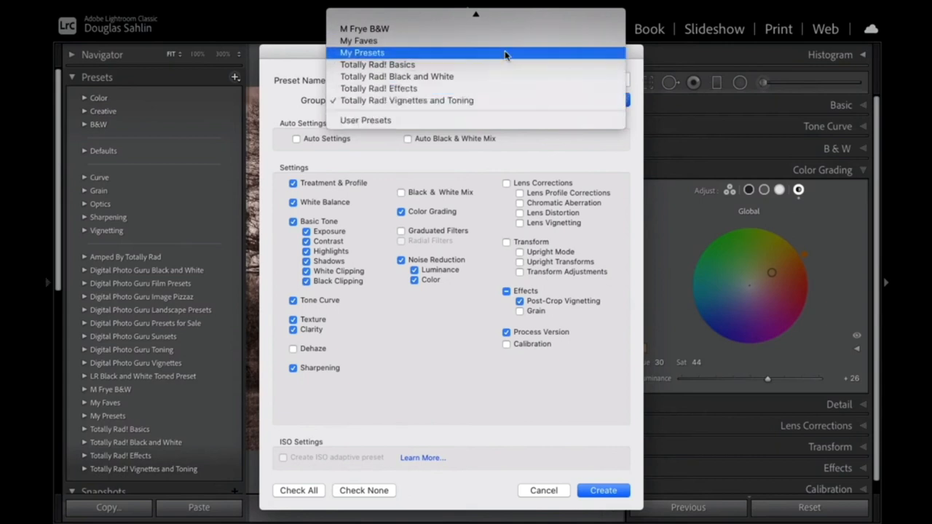
left_click(362, 52)
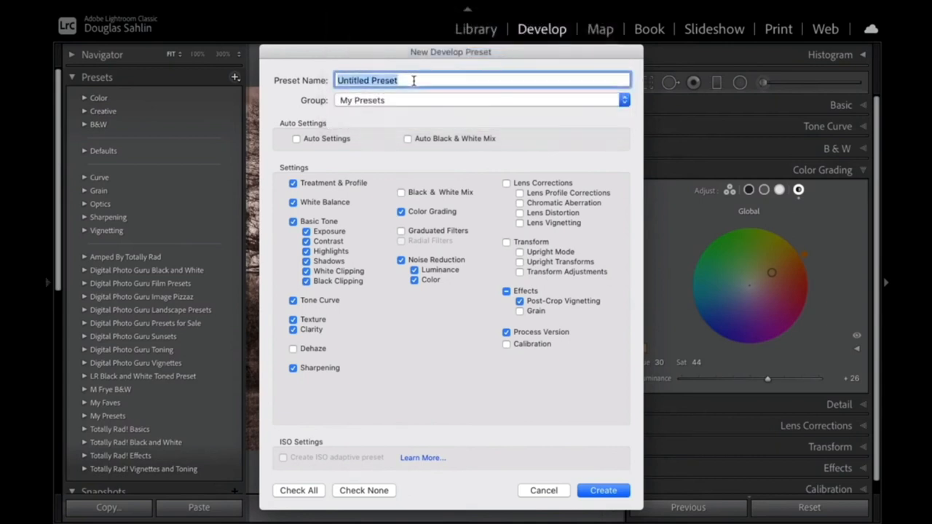
Name the preset 'Sepia Tone Brown', keep only Color Grading ticked, and create it
type("Sepia To")
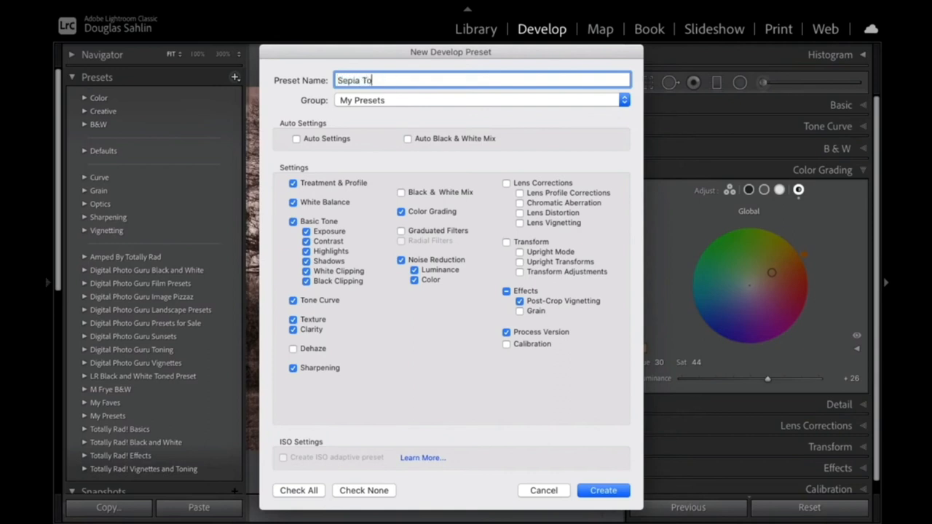
type("ne B")
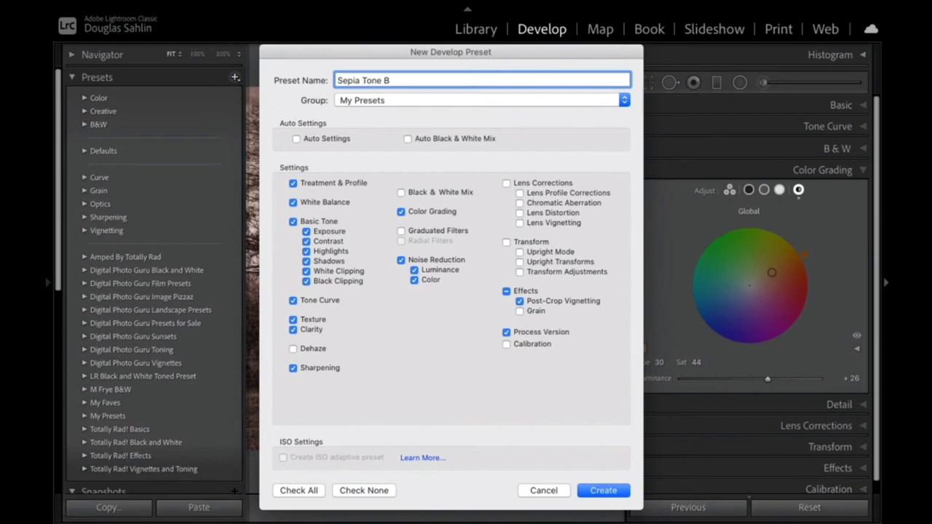
type("rown")
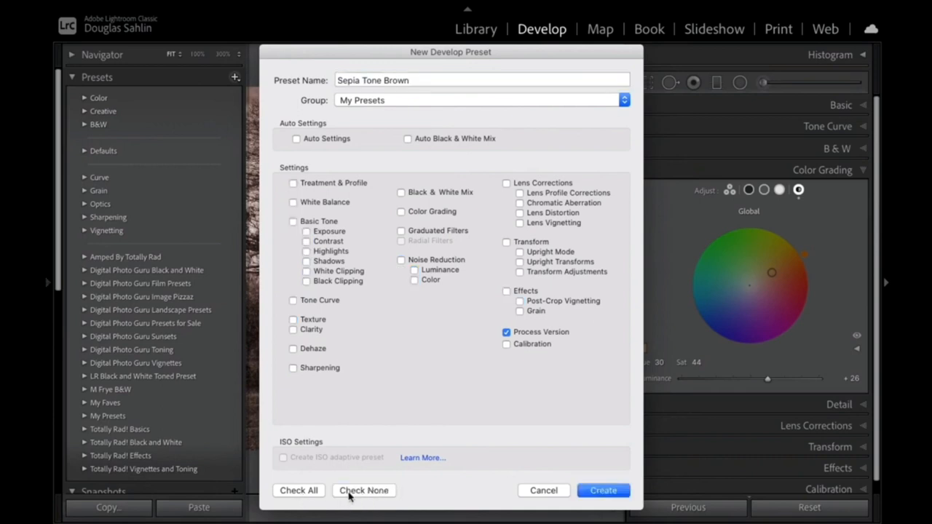
mouse_move(530, 349)
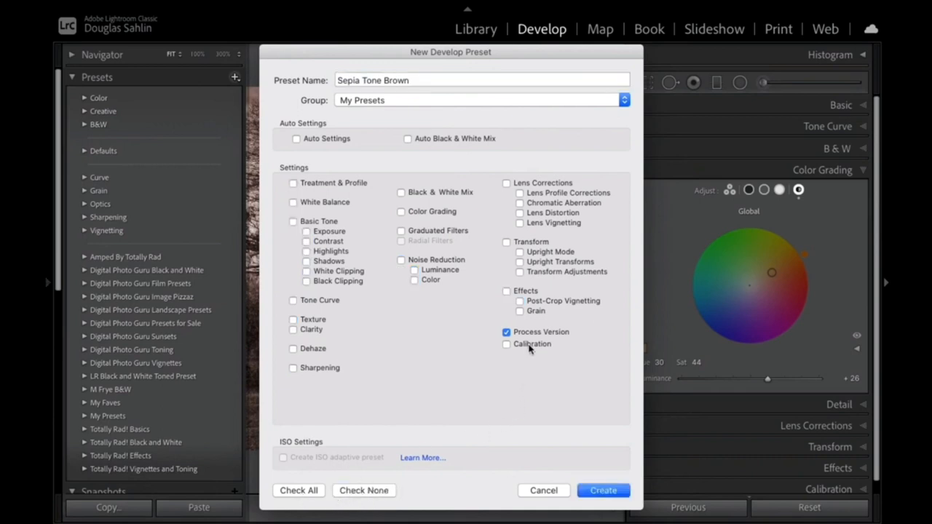
mouse_move(530, 336)
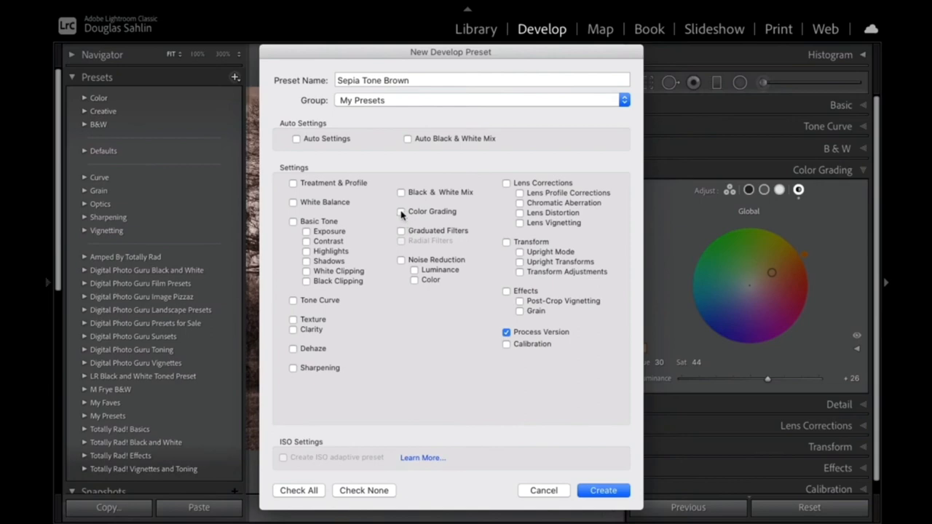
left_click(401, 211)
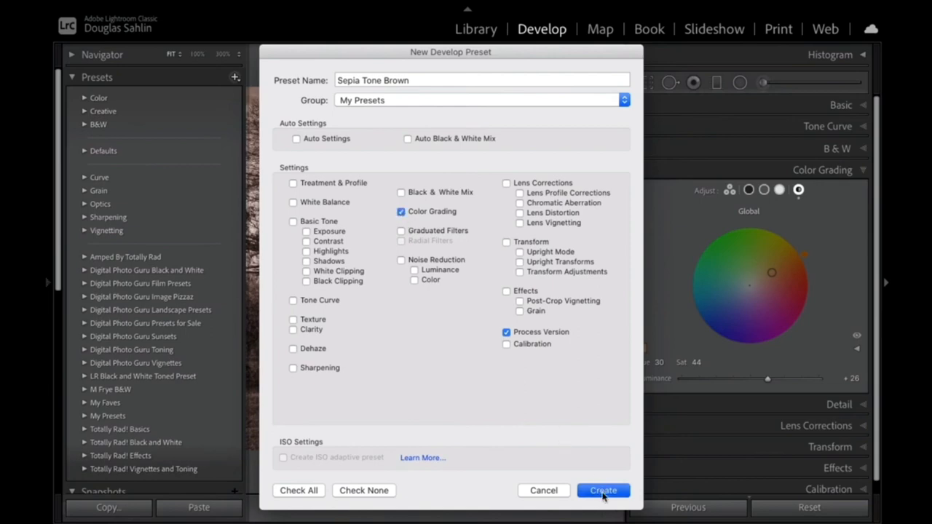
left_click(603, 489)
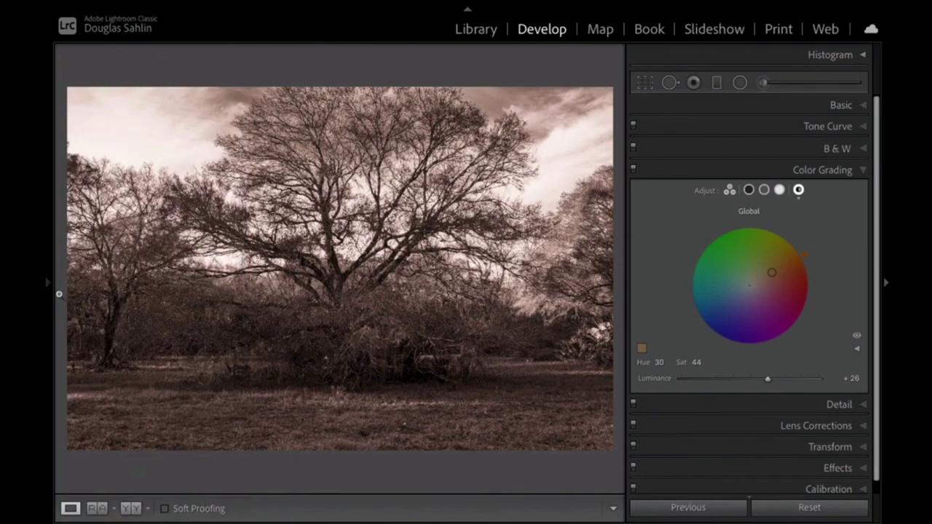
Apply the Sepia Tone Brown preset from My Presets to the tree photo
left_click(47, 283)
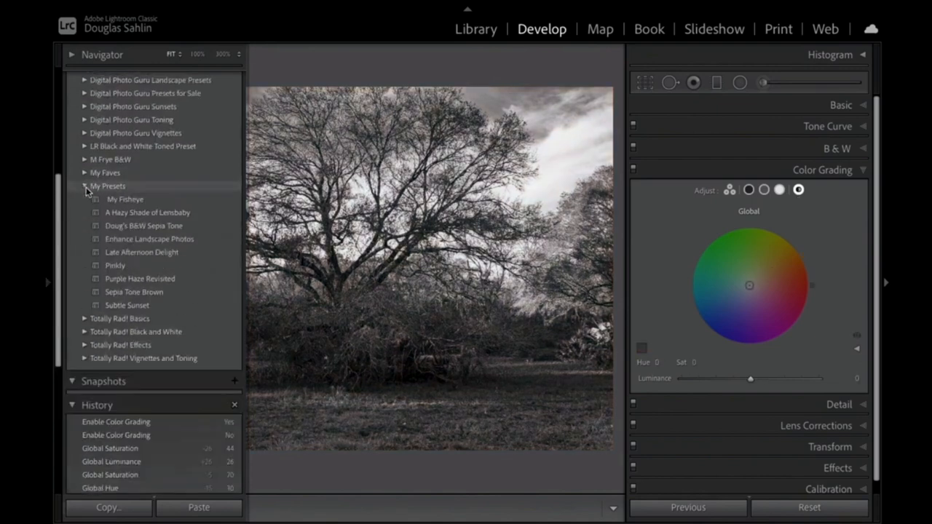
left_click(134, 291)
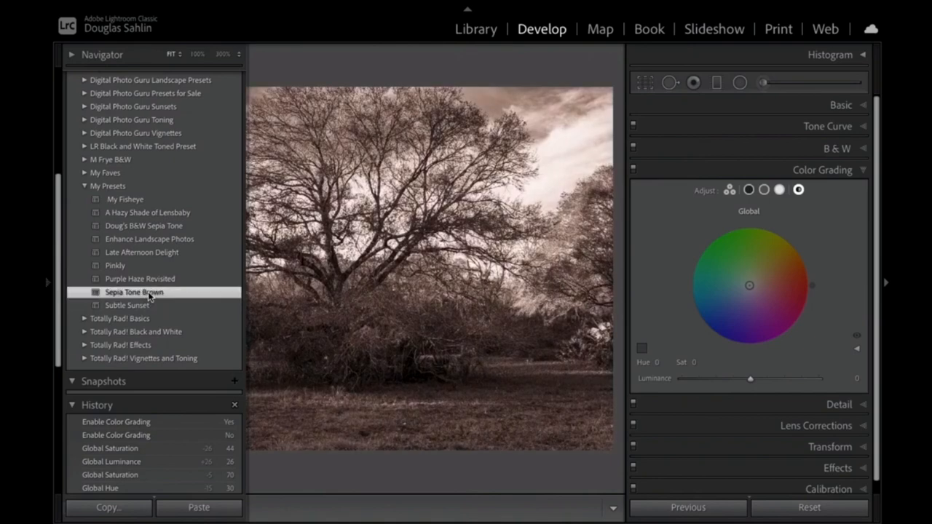